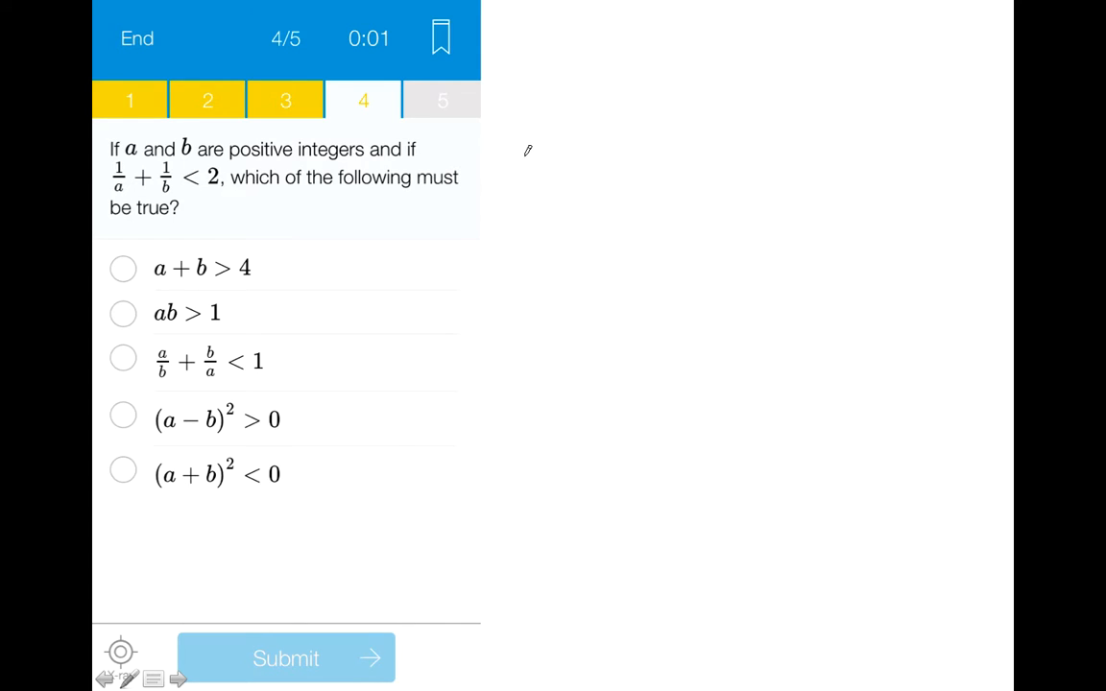
{"action": "mouse_move", "coordinate": [246, 131]}
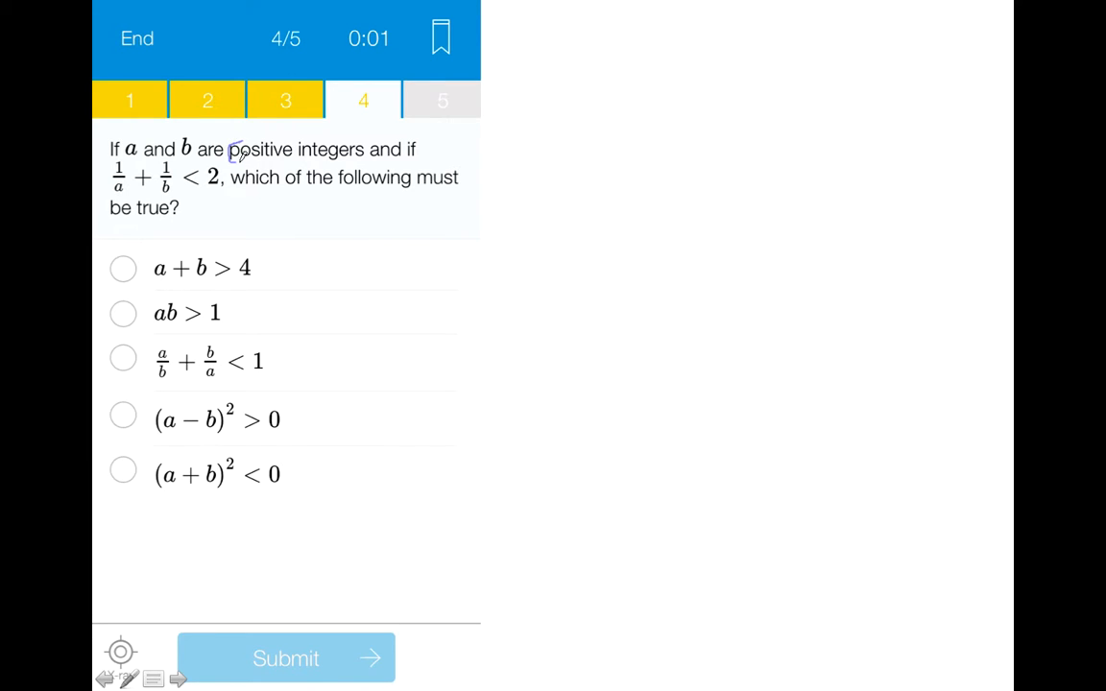
Step: Box the words 'positive integers' and the inequality 1/a + 1/b < 2 with the pen
{"action": "left_click_drag", "start_coordinate": [238, 159], "coordinate": [367, 152]}
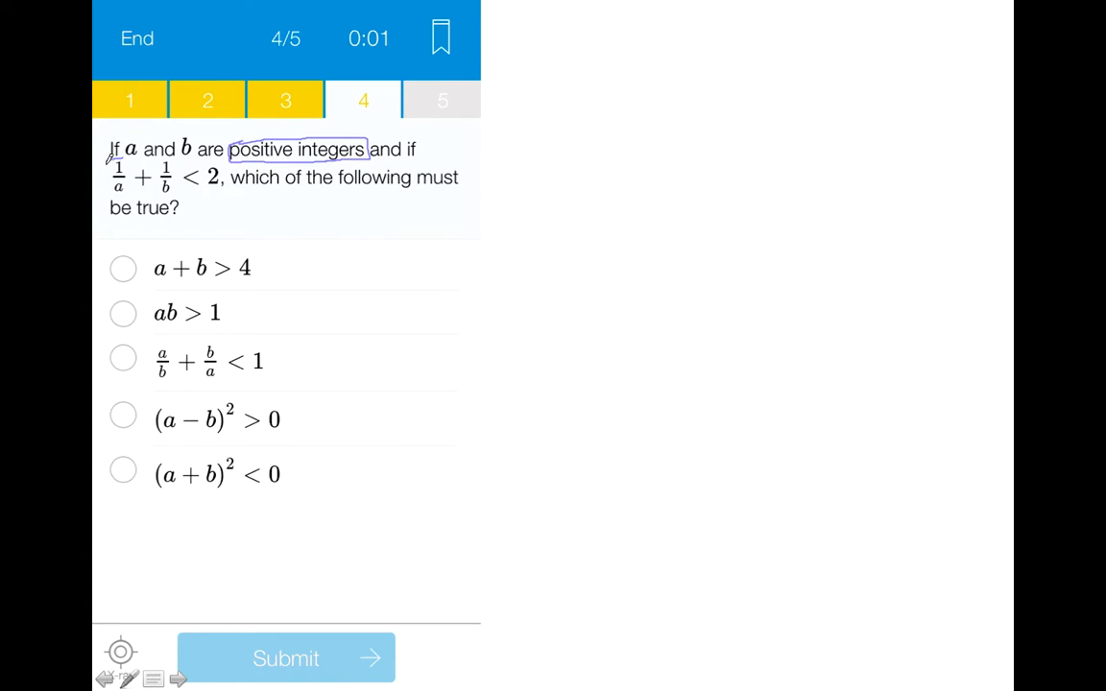
{"action": "left_click_drag", "start_coordinate": [106, 162], "coordinate": [226, 192]}
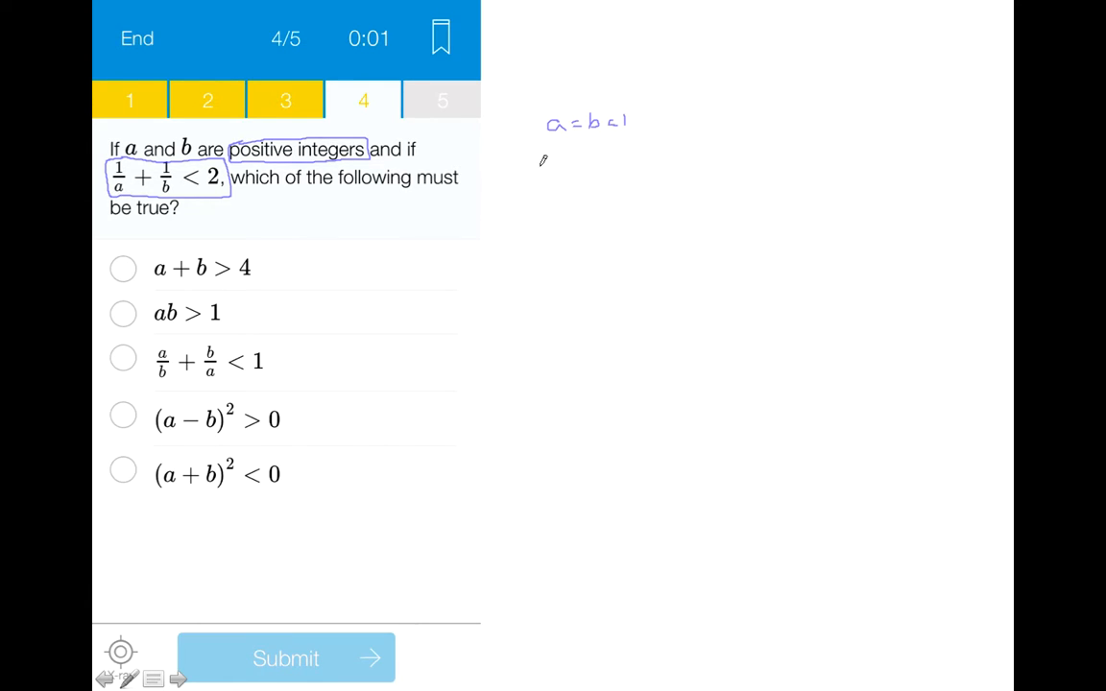
Step: Handwrite the margin check 1/1 + 1/1 = 2 beneath a = b = 1
{"action": "left_click_drag", "start_coordinate": [537, 169], "coordinate": [541, 196]}
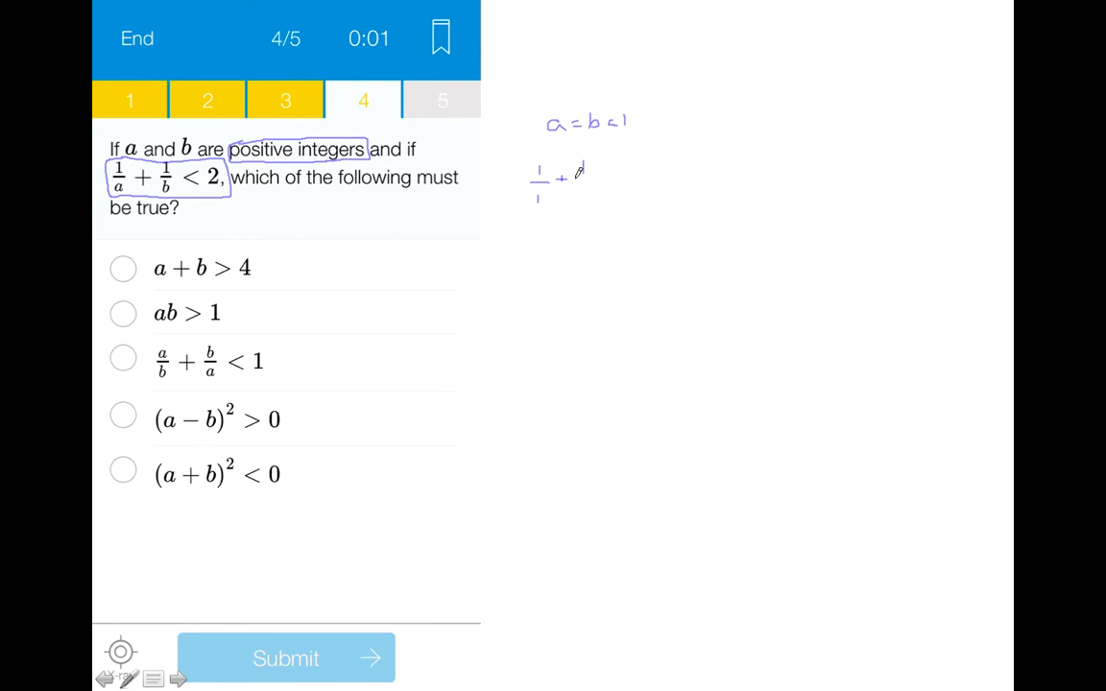
{"action": "left_click_drag", "start_coordinate": [576, 177], "coordinate": [614, 176]}
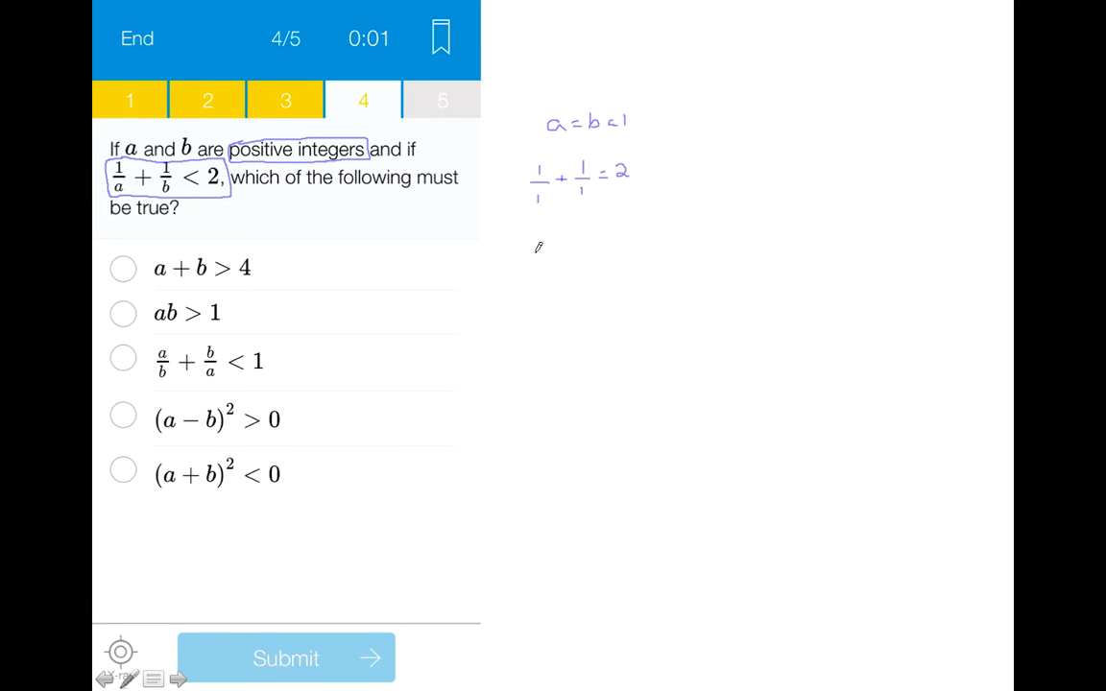
{"action": "mouse_move", "coordinate": [553, 177]}
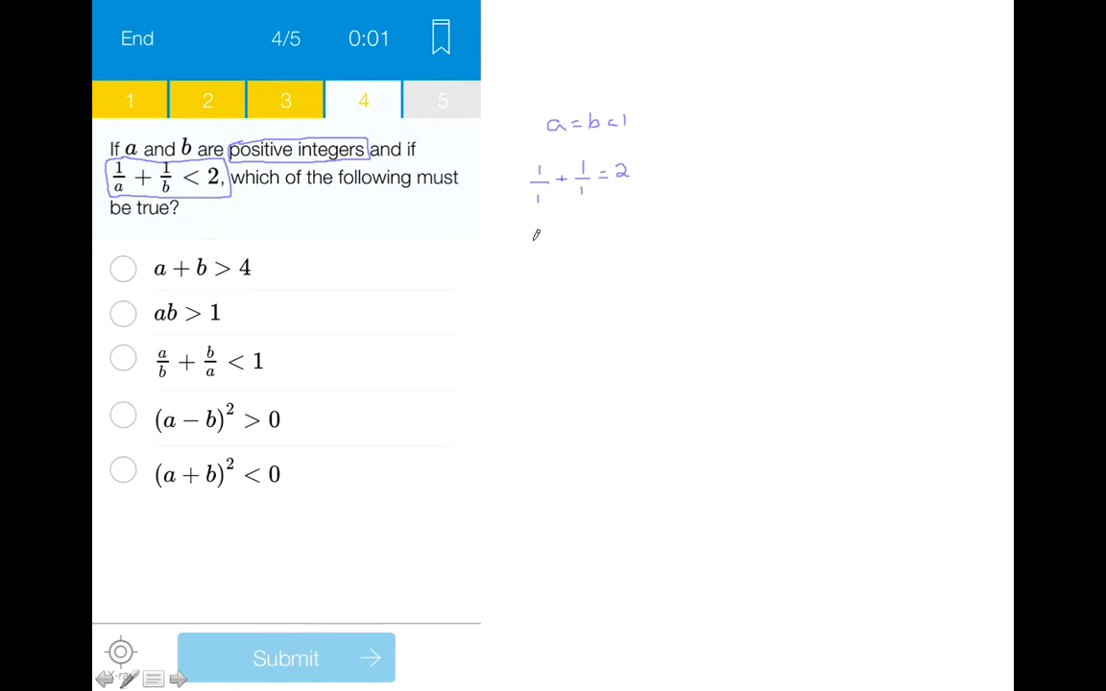
{"action": "mouse_move", "coordinate": [401, 185]}
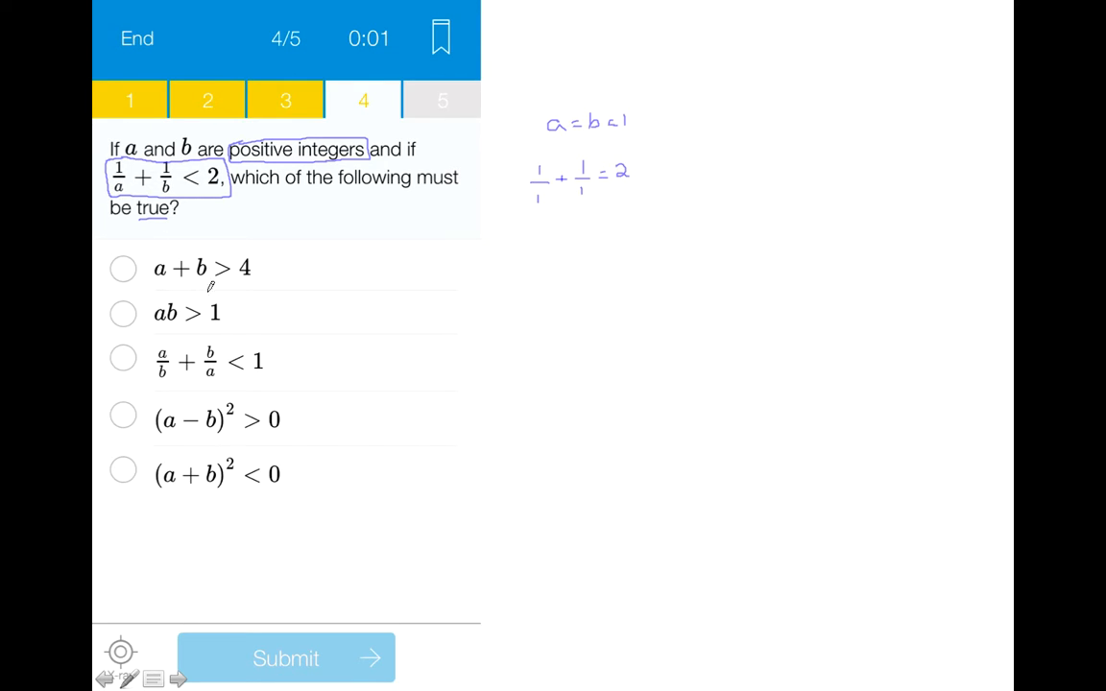
{"action": "mouse_move", "coordinate": [334, 276]}
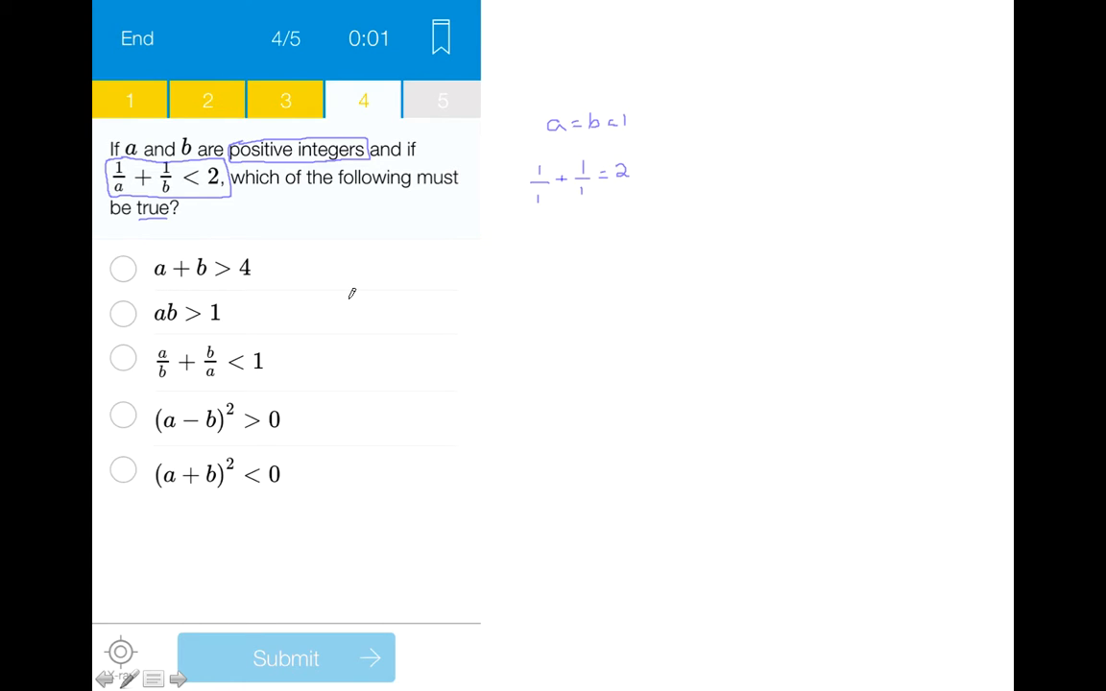
{"action": "mouse_move", "coordinate": [334, 288]}
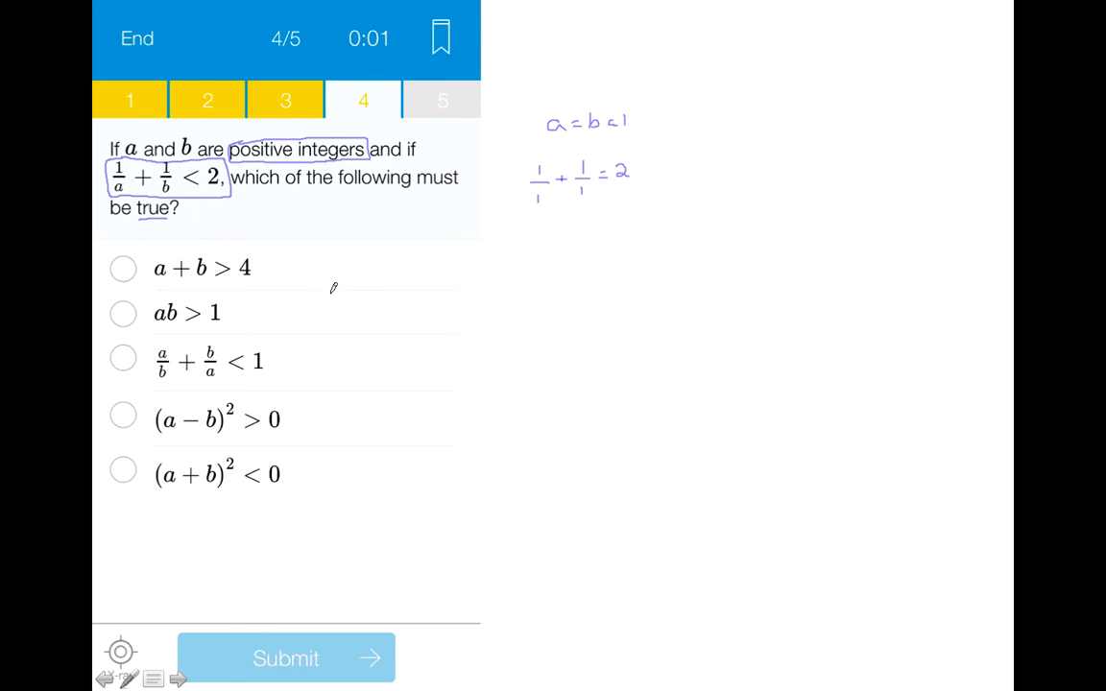
{"action": "mouse_move", "coordinate": [300, 269]}
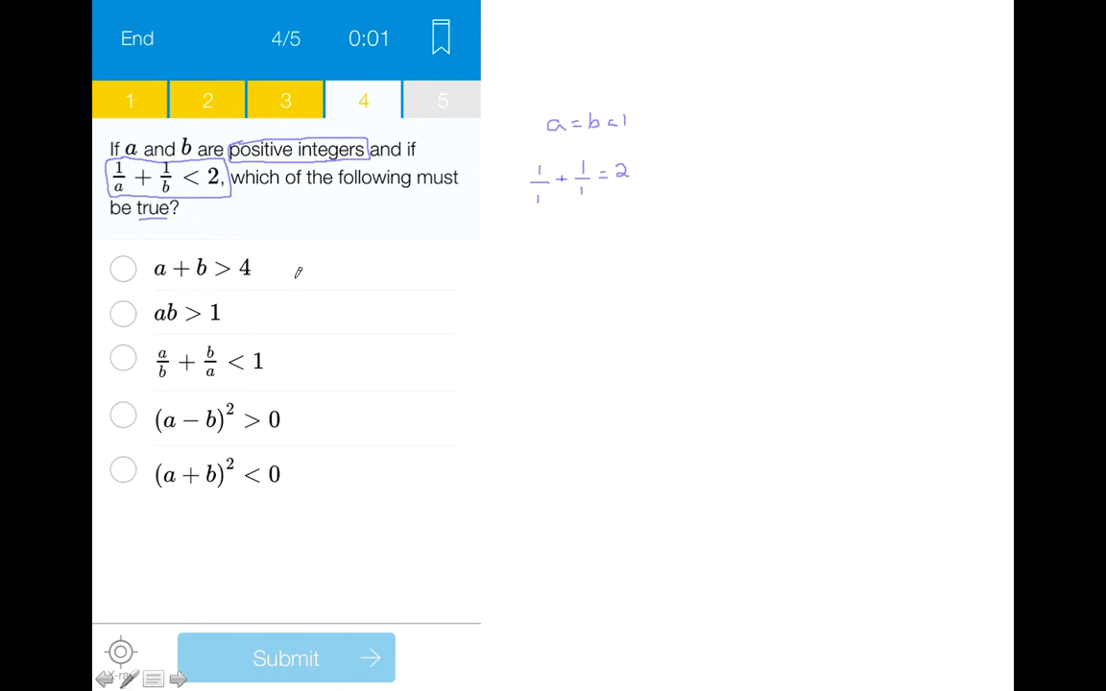
{"action": "mouse_move", "coordinate": [288, 250]}
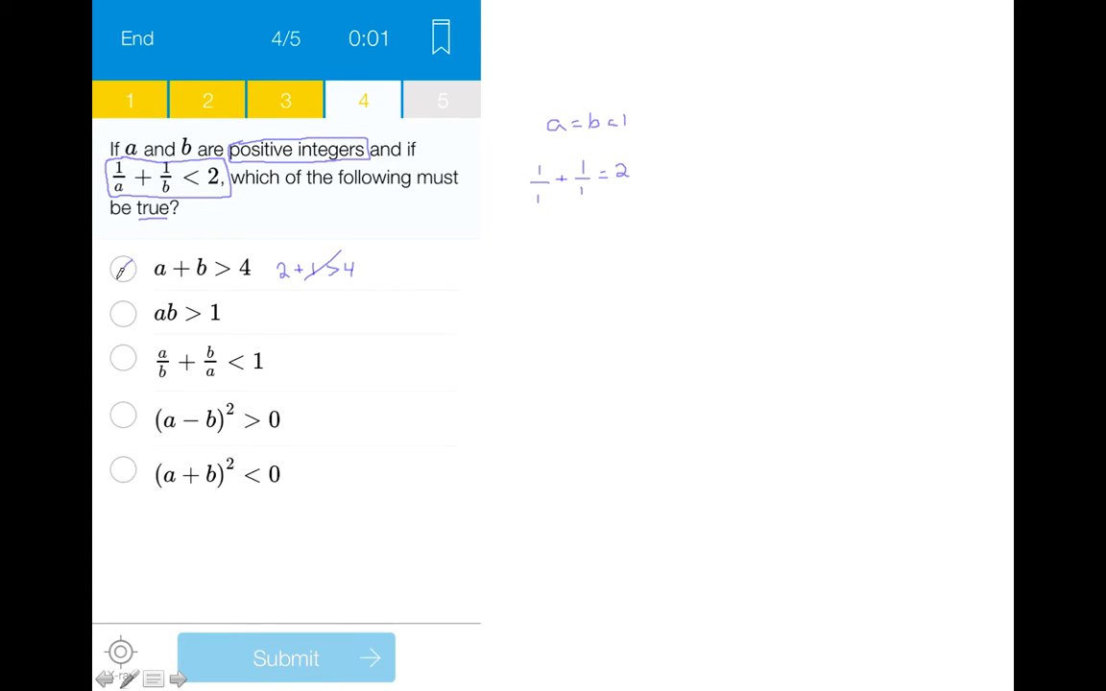
Step: Cross out choice a + b > 4 after the 2 + 1 ≯ 4 test
{"action": "left_click", "coordinate": [123, 269]}
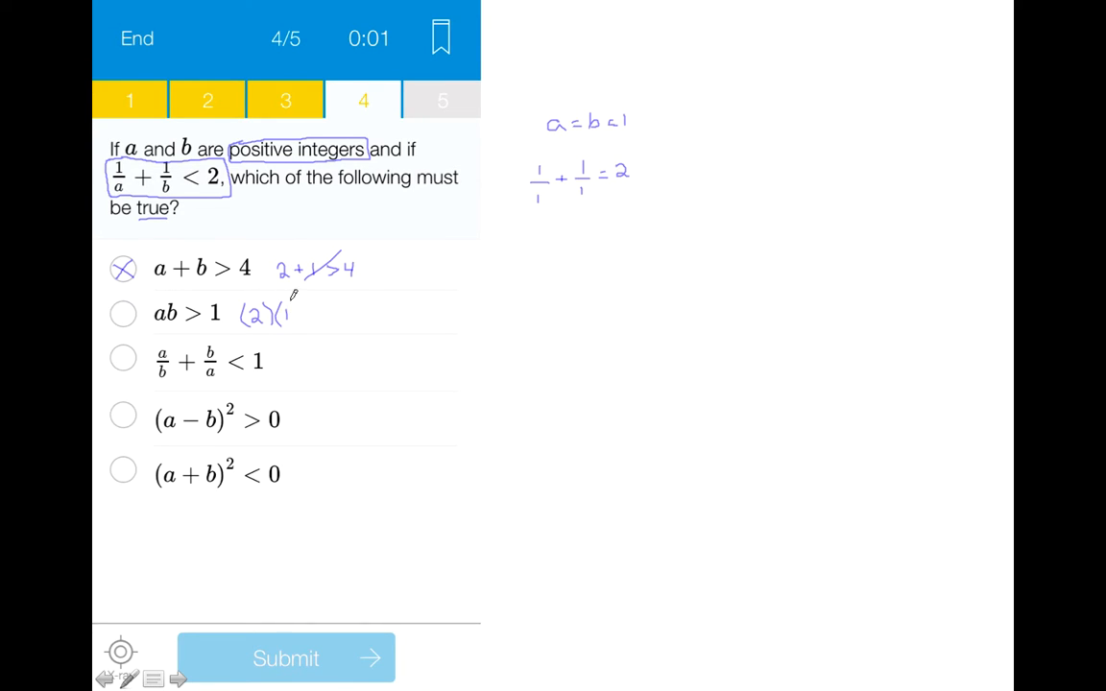
Step: Write (2)(1) > 1 beside choice ab > 1
{"action": "left_click_drag", "start_coordinate": [303, 314], "coordinate": [324, 314]}
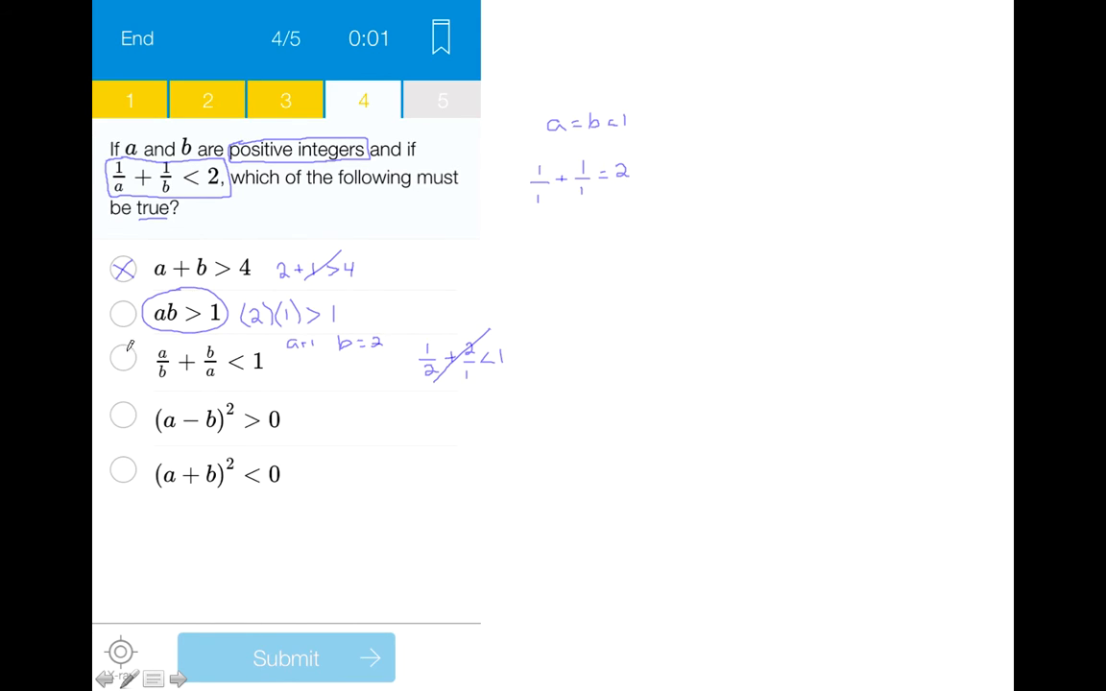
Step: Cross out choice a/b + b/a < 1 after the a = 1, b = 2 test
{"action": "left_click", "coordinate": [123, 359]}
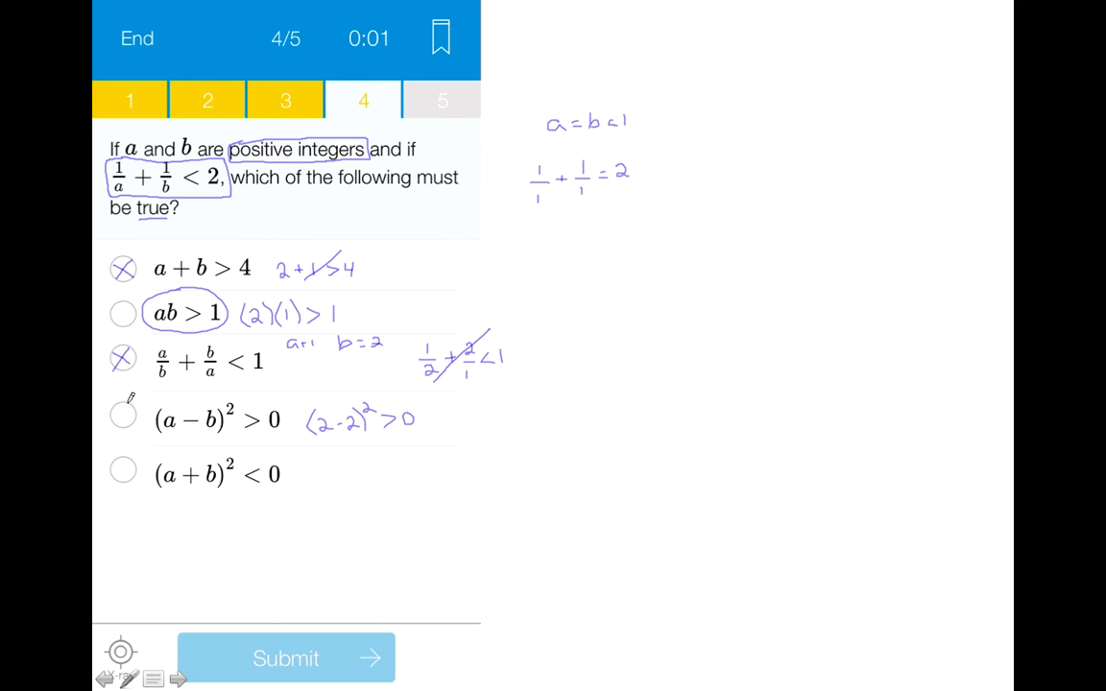
Step: Cross out choice (a − b)² > 0 after the (2 − 2)² test
{"action": "left_click", "coordinate": [123, 415]}
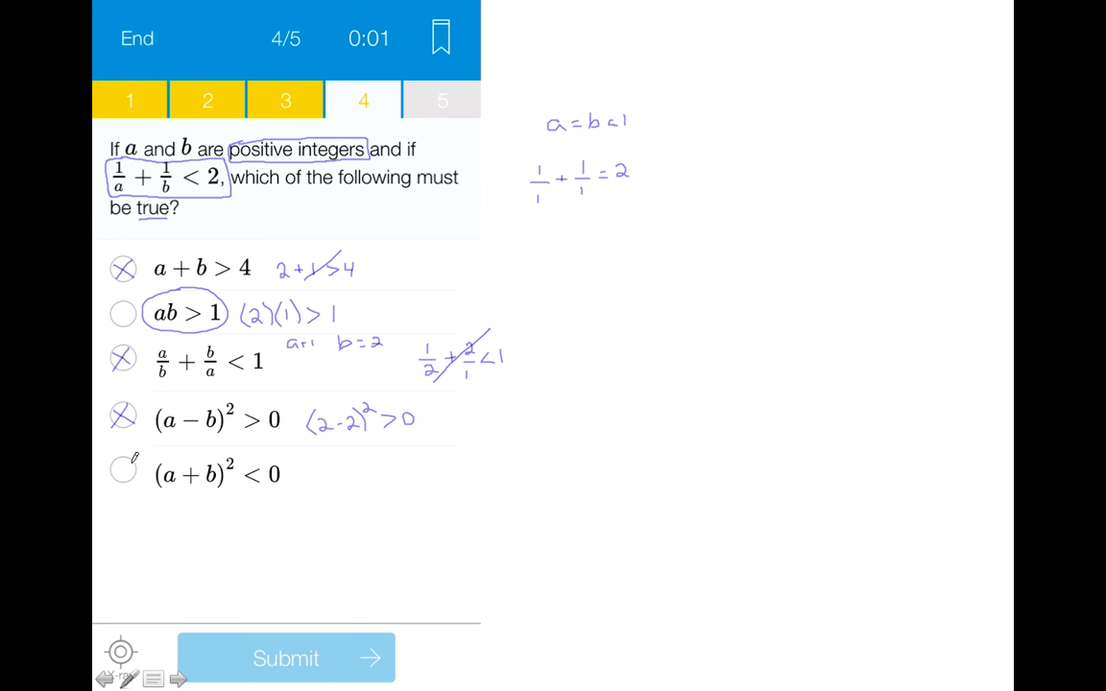
Step: Cross out choice (a + b)² < 0 and check ab > 1 as the answer
{"action": "left_click", "coordinate": [123, 470]}
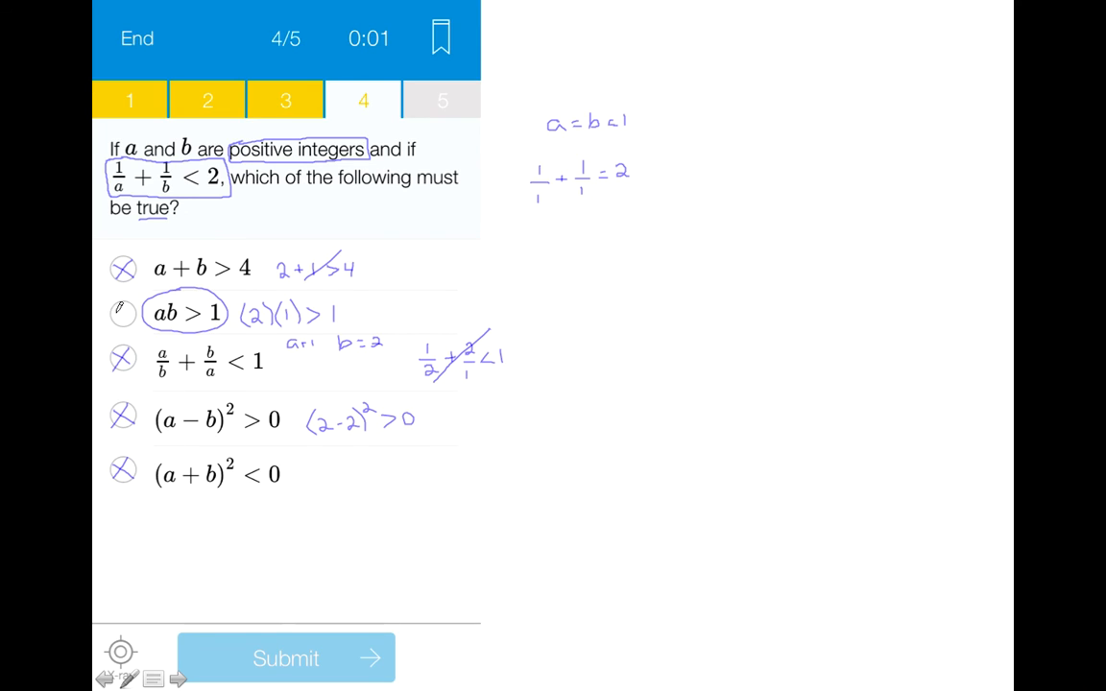
{"action": "left_click", "coordinate": [123, 313]}
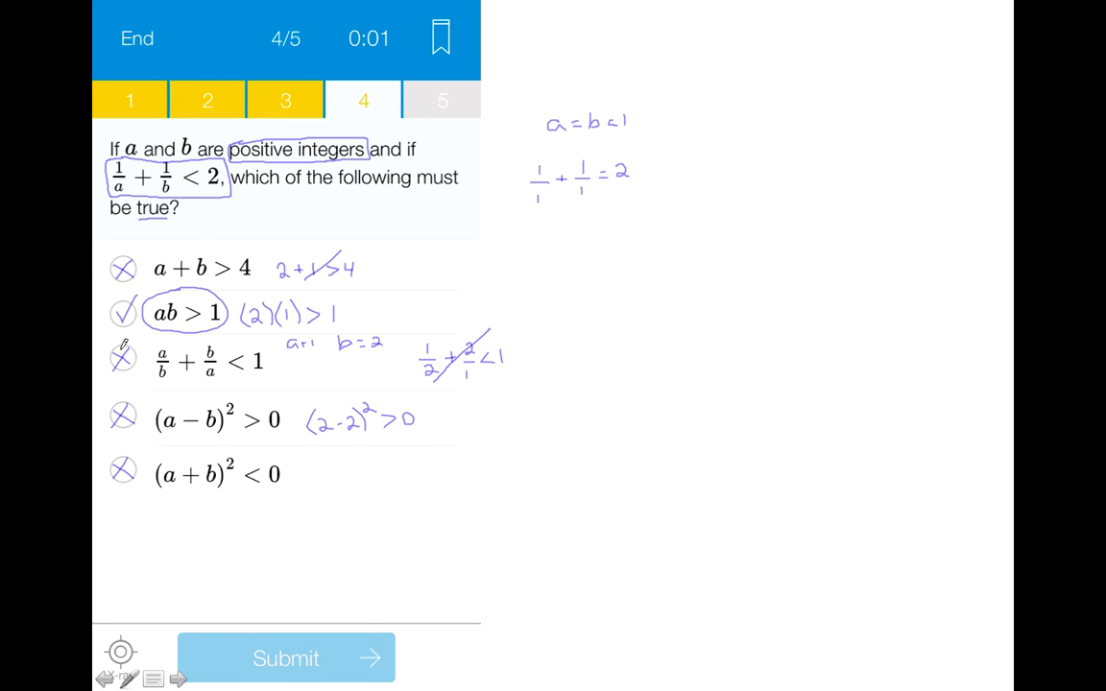